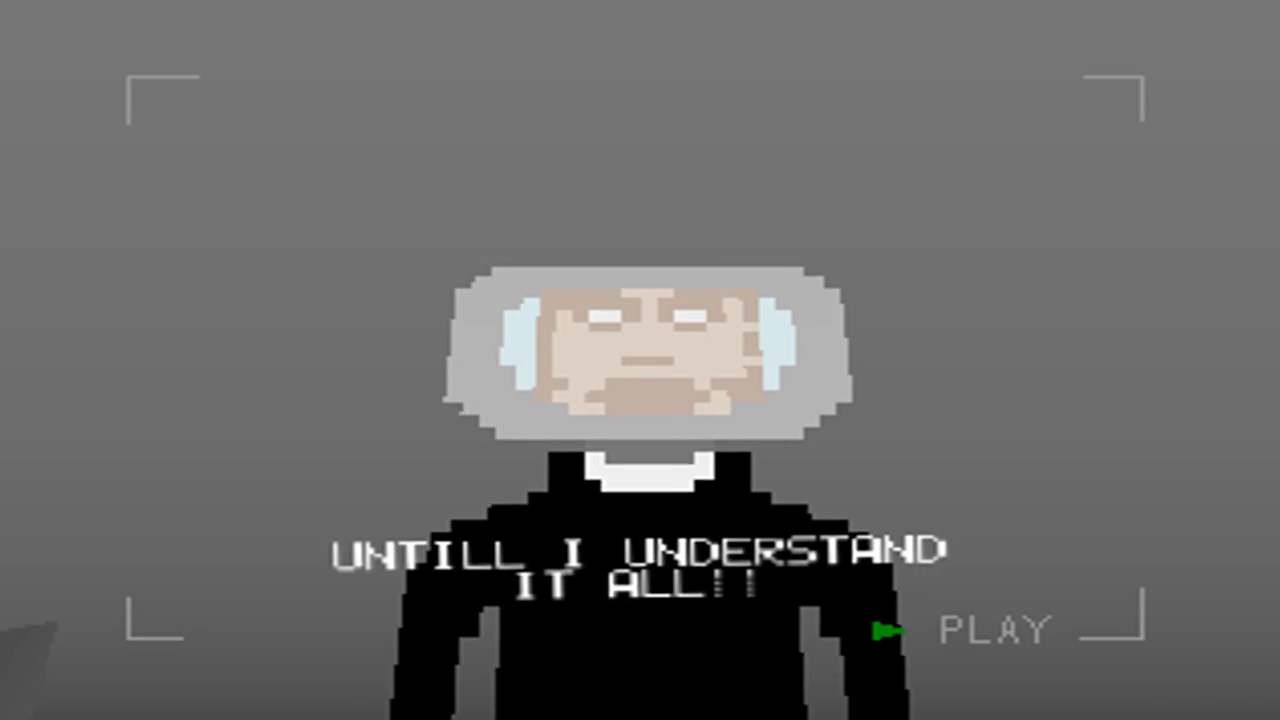
left_click(890, 628)
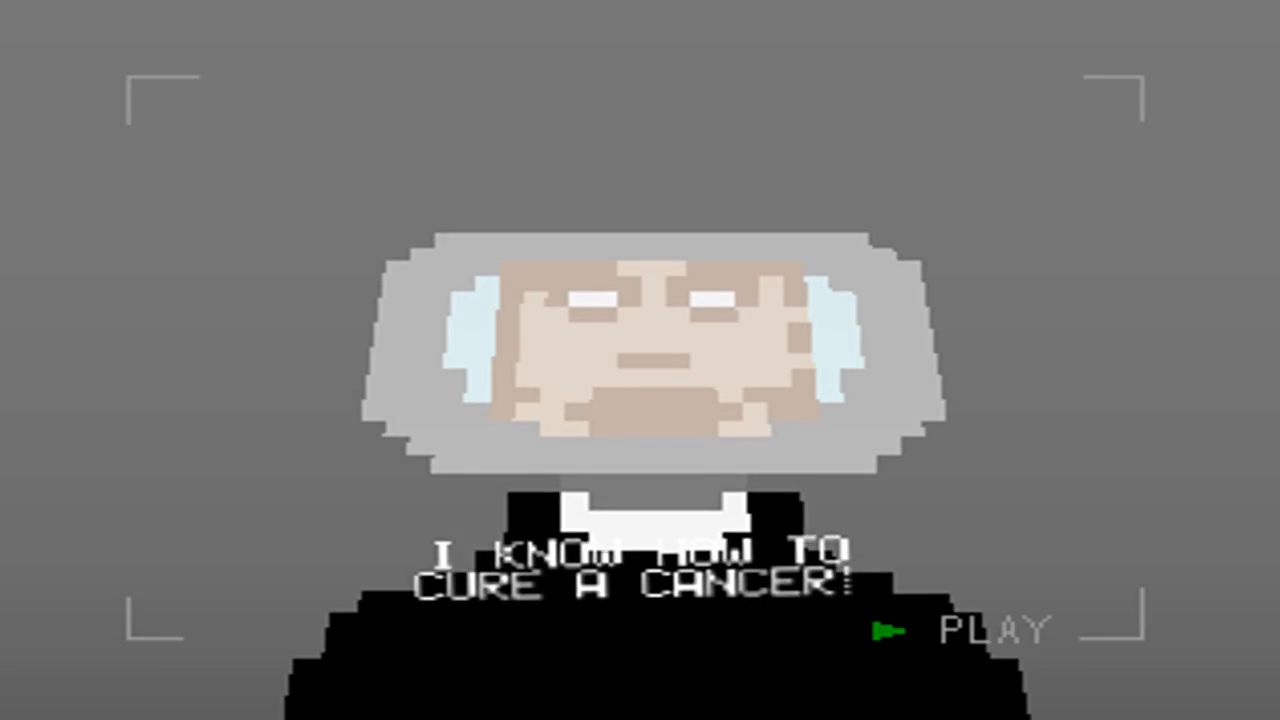
left_click(884, 629)
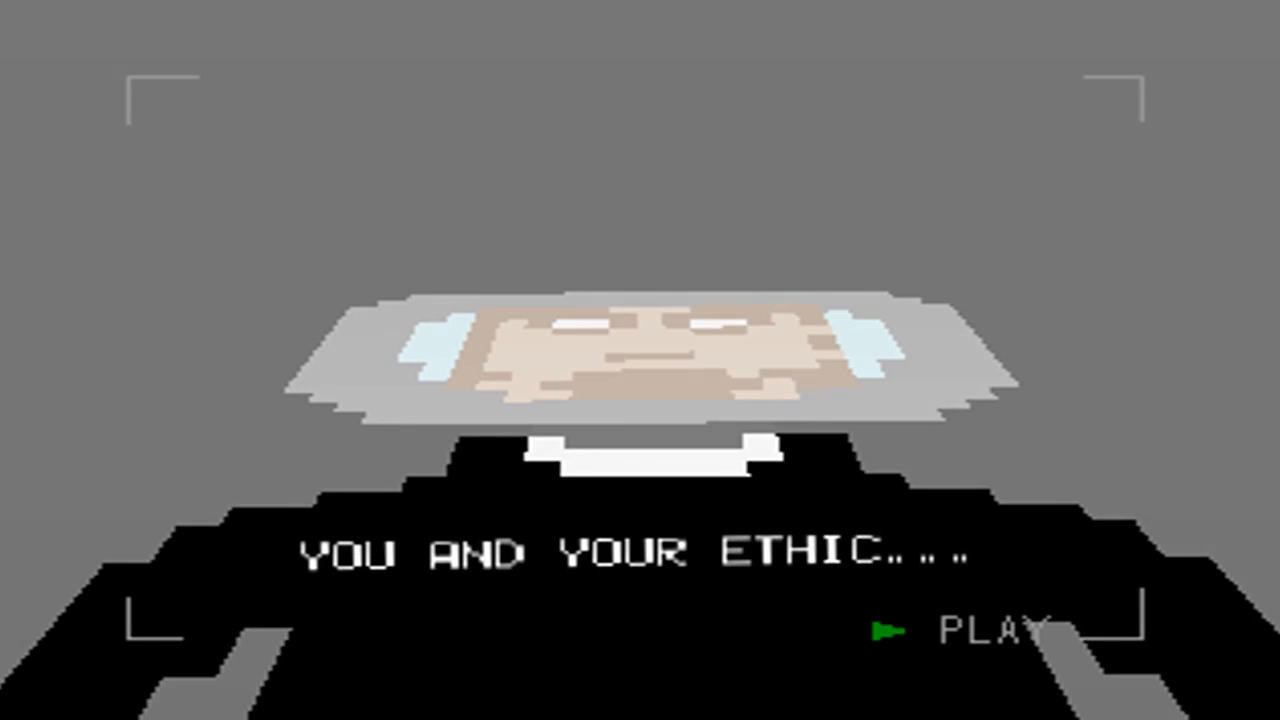
left_click(888, 627)
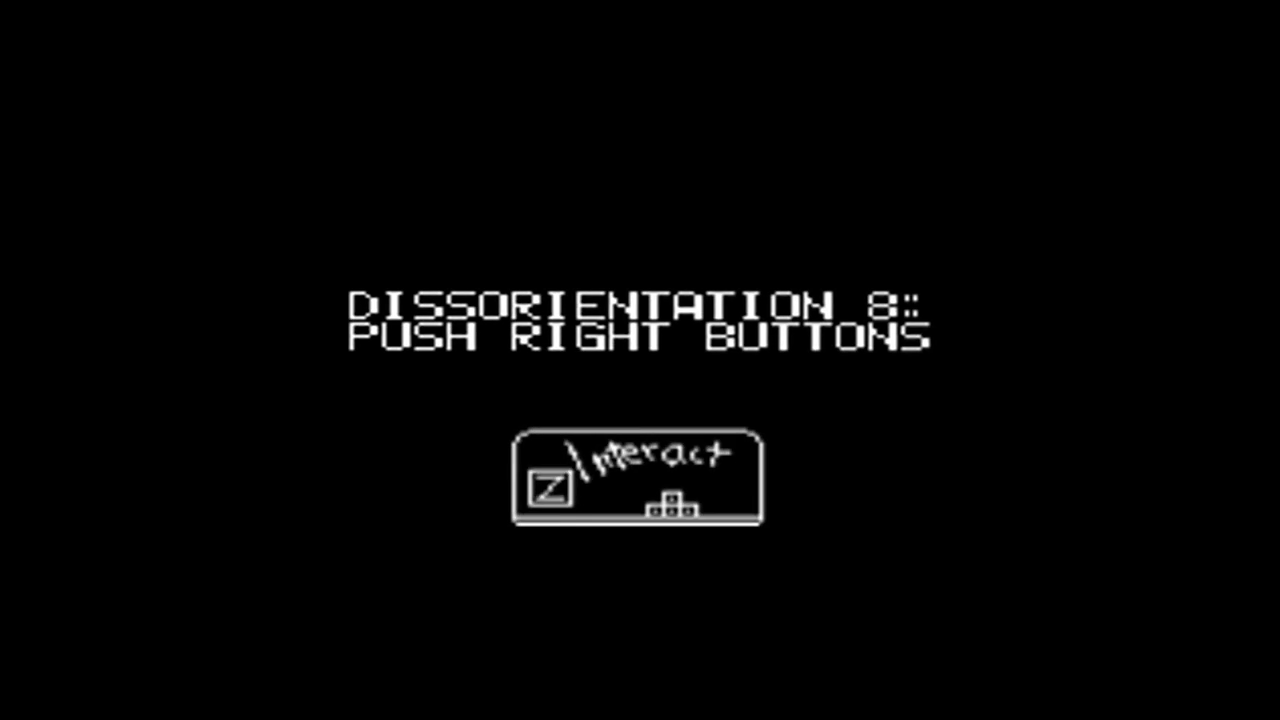
key("z")
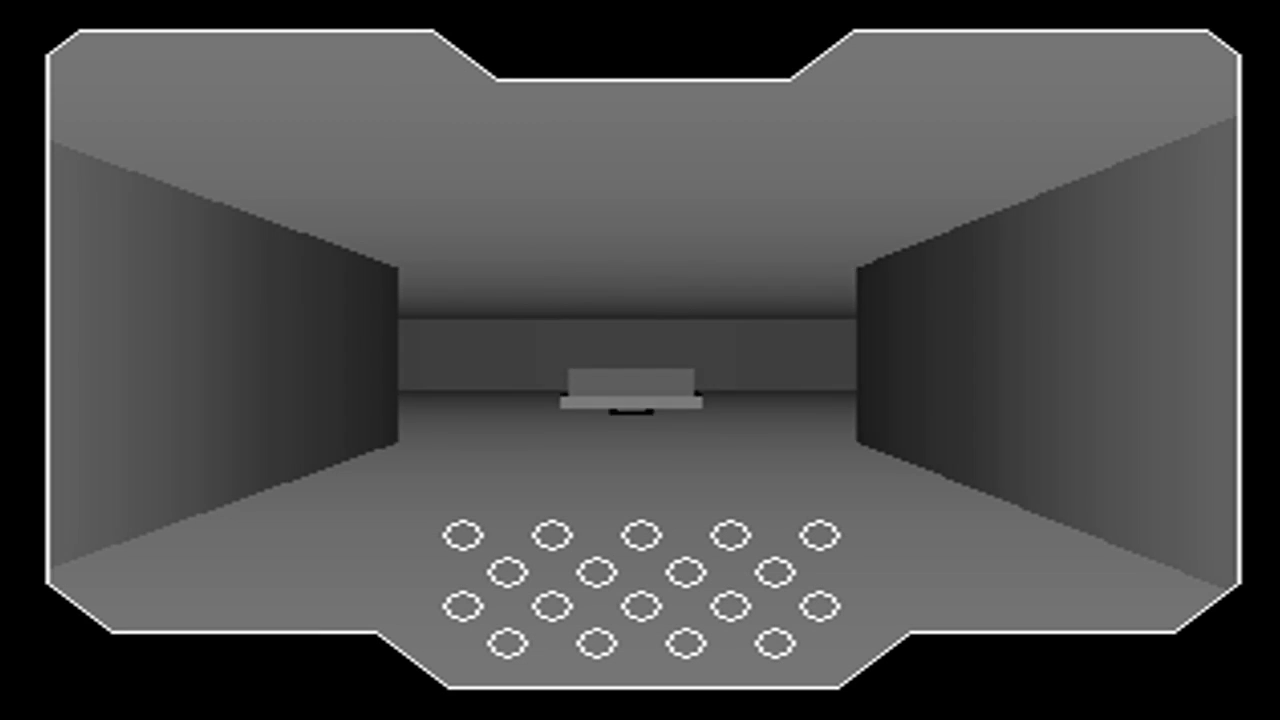